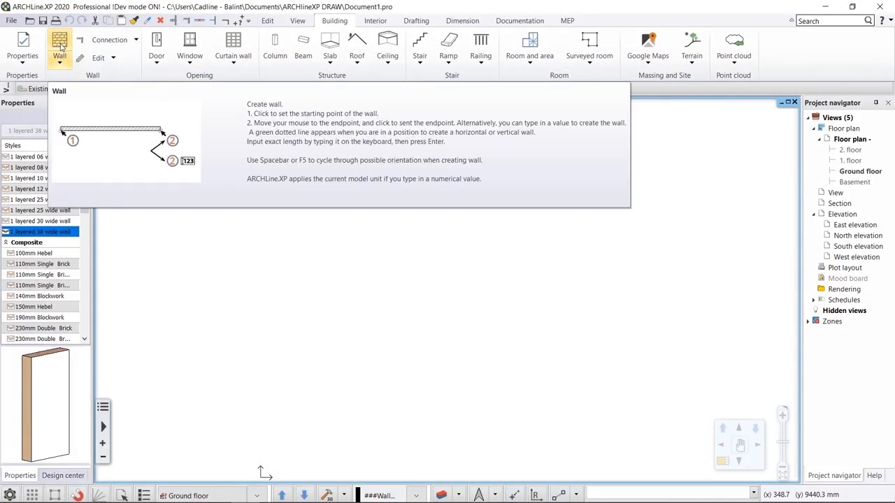
Start the straight wall command from the Building tab.
left_click(184, 271)
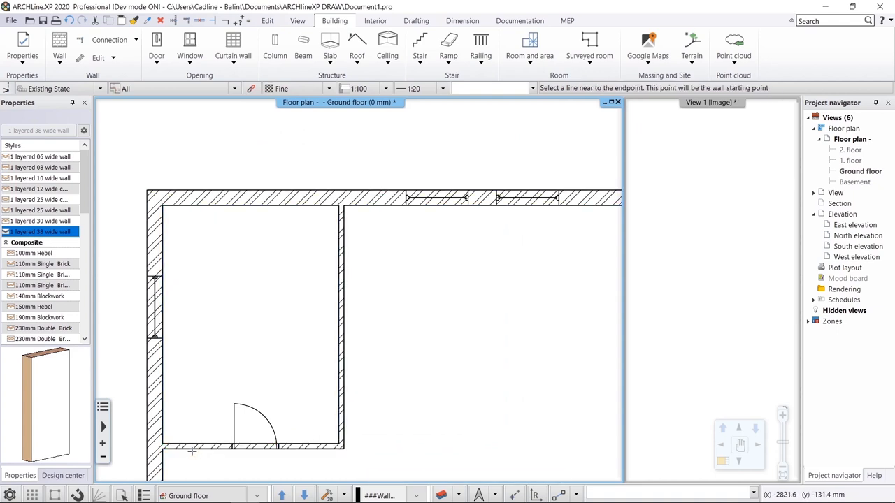
Trace a wall from the existing floor plan line, starting near its endpoint.
left_click(63, 475)
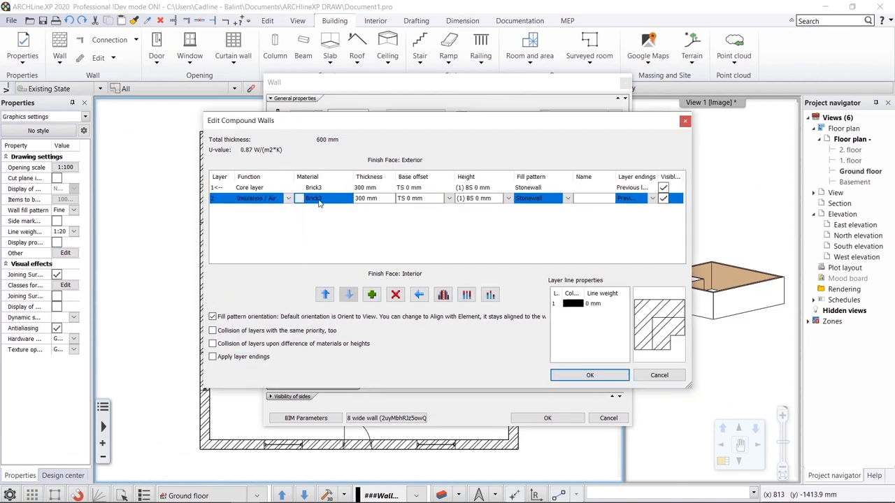
Make layer 2 Thermal insulation, 150 mm thick with Thermo-isolation fill, and confirm.
left_click(321, 198)
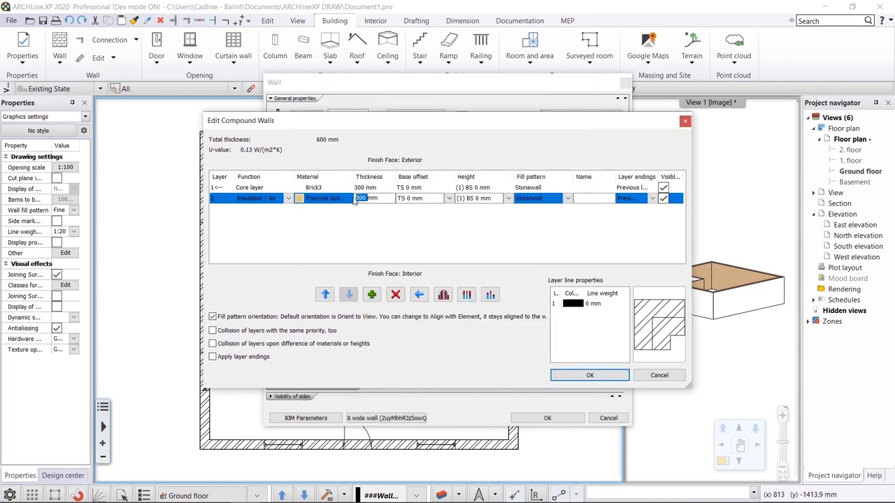
type("150")
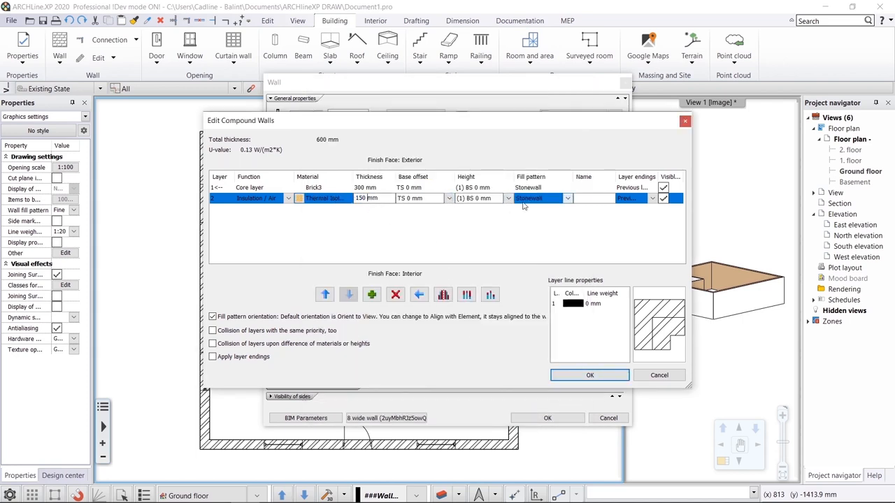
left_click(568, 197)
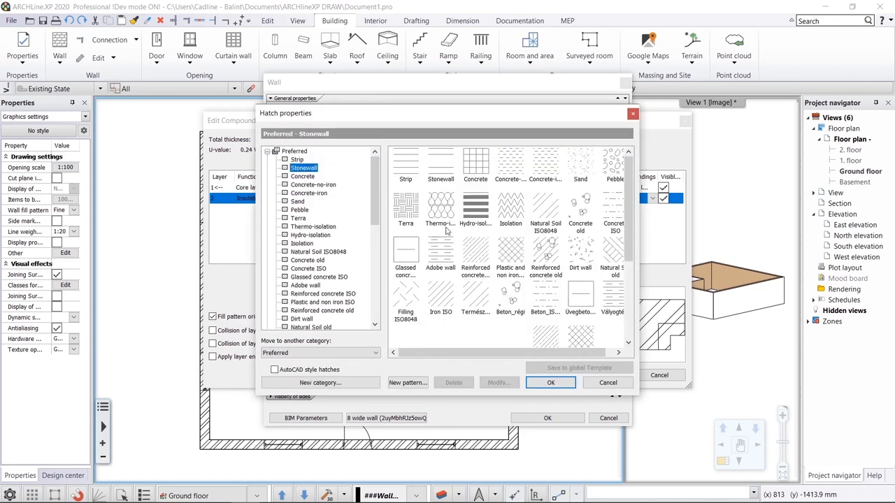
left_click(550, 382)
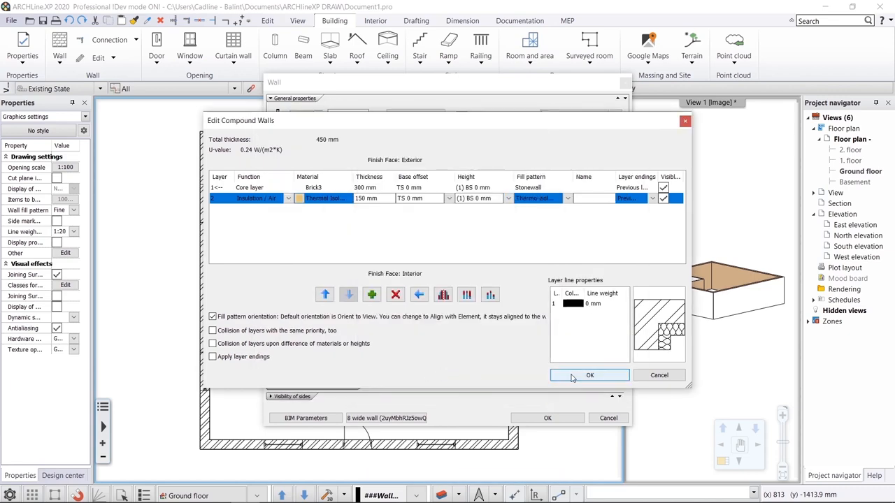
left_click(589, 375)
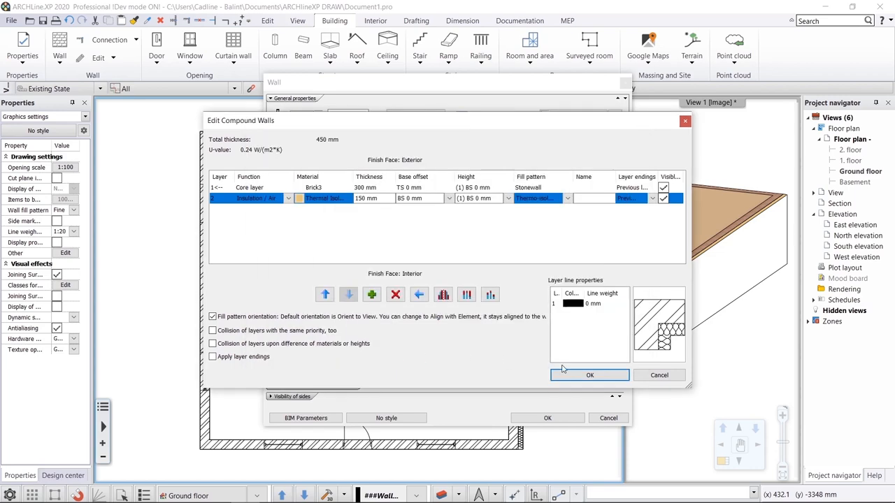
left_click(589, 376)
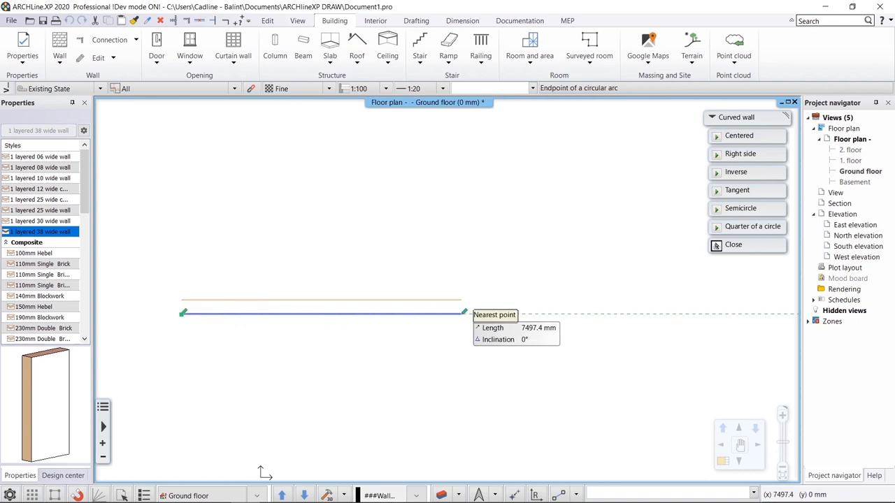
Enter 10000 mm as the curved wall's endpoint distance.
type("10000")
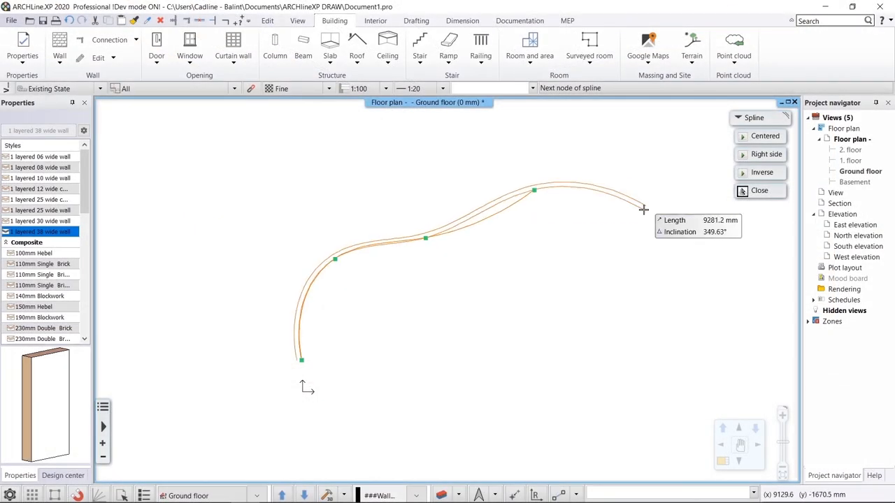
Place the next node of the spline wall on the floor plan.
left_click(549, 399)
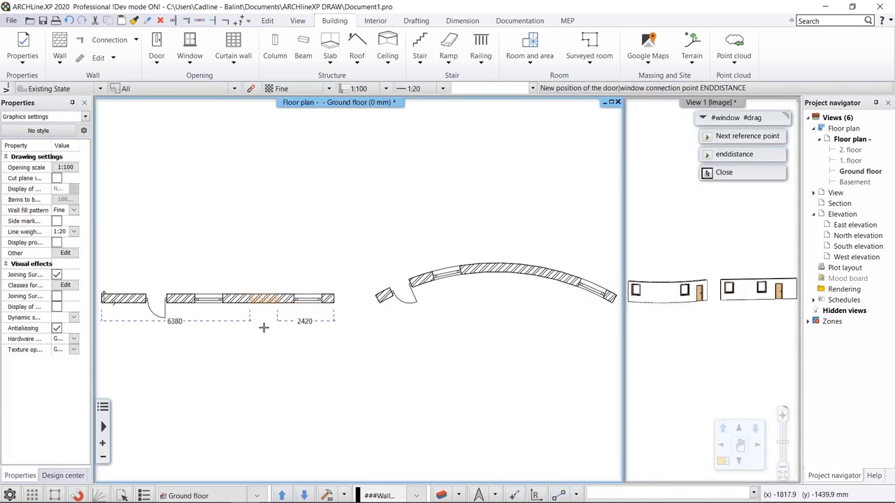
Move the window to a new position along its wall.
left_click(587, 286)
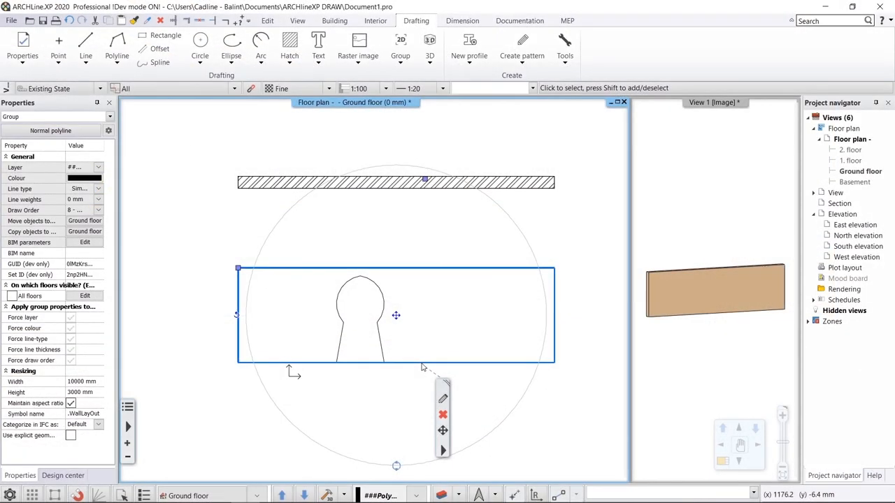
Continue adding the keyhole group as the wall profile and view it in 3D.
right_click(396, 315)
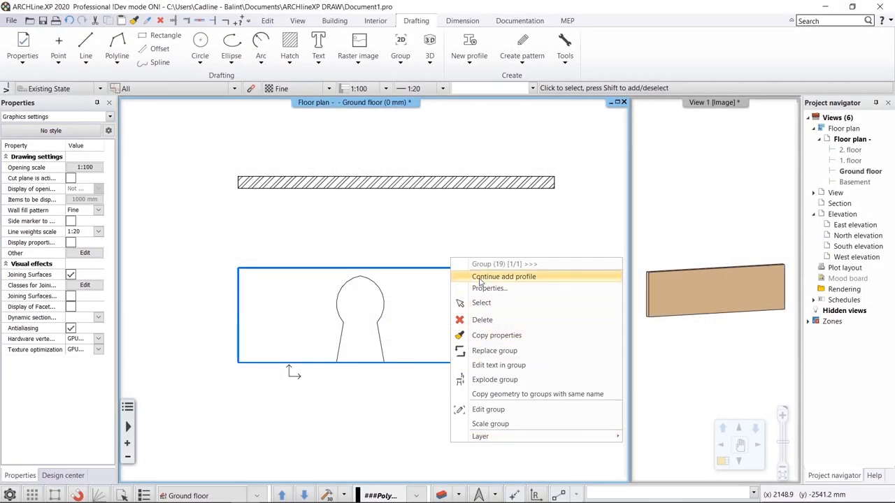
left_click(503, 276)
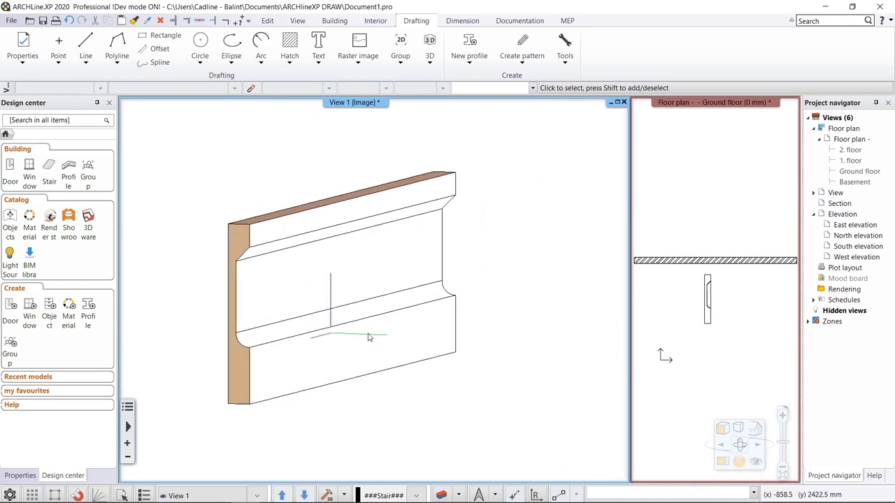
left_click(334, 20)
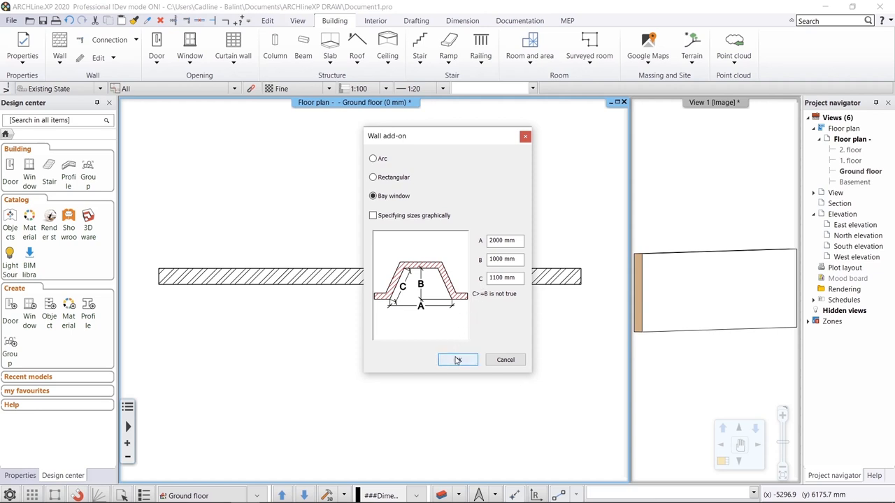
Confirm the bay window add-on with A 2000, B 1000 and C 1100 mm.
left_click(457, 359)
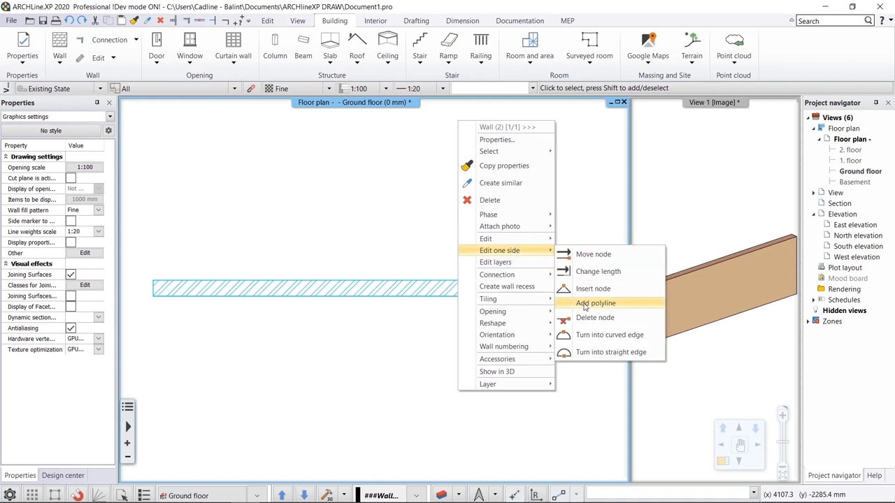
Reshape one face of the wall with Edit one side > Add polyline.
left_click(595, 302)
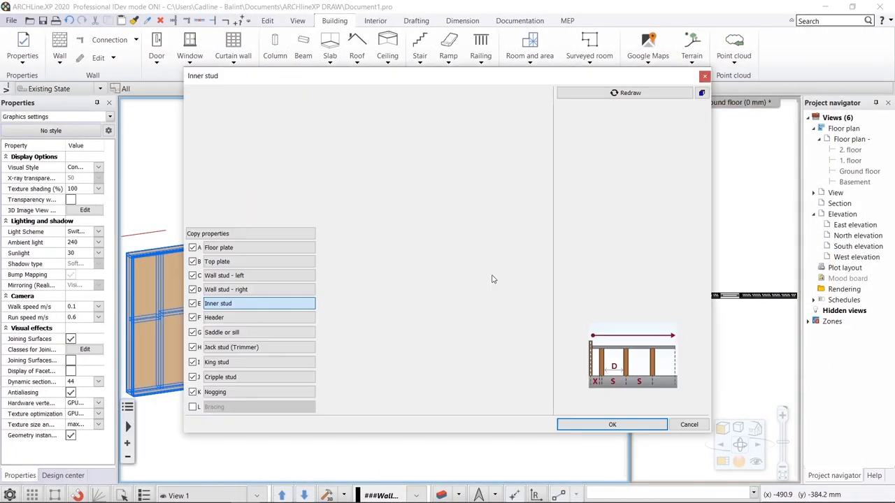
Review floor and top plate framing, then display only the wall framing in 3D.
left_click(219, 248)
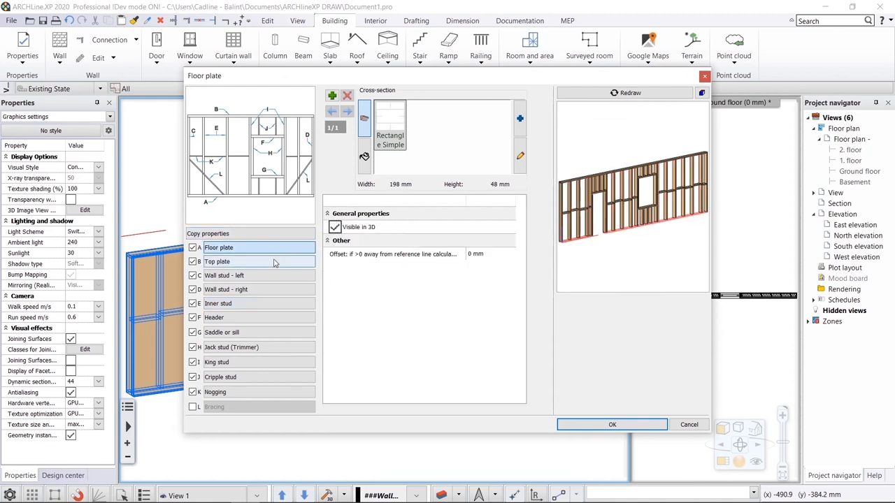
left_click(225, 275)
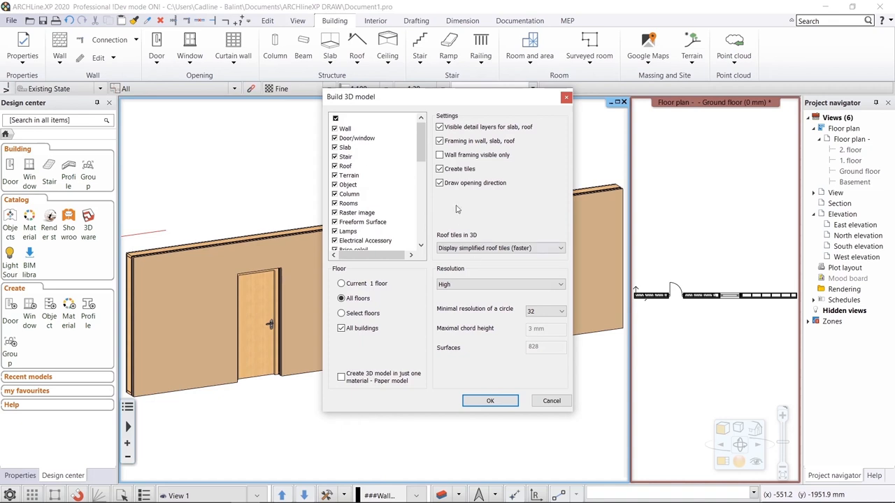
left_click(489, 400)
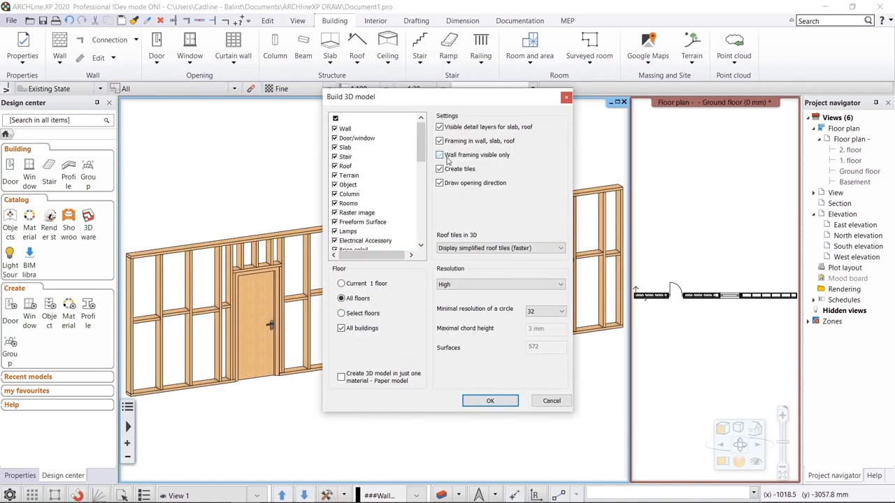
left_click(490, 401)
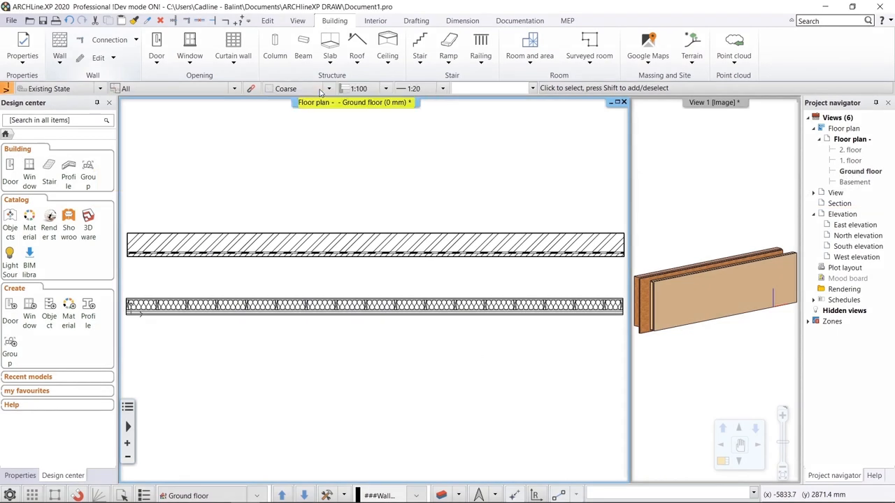
Switch the wall fill display to Coarse black so both walls show solid black.
left_click(327, 88)
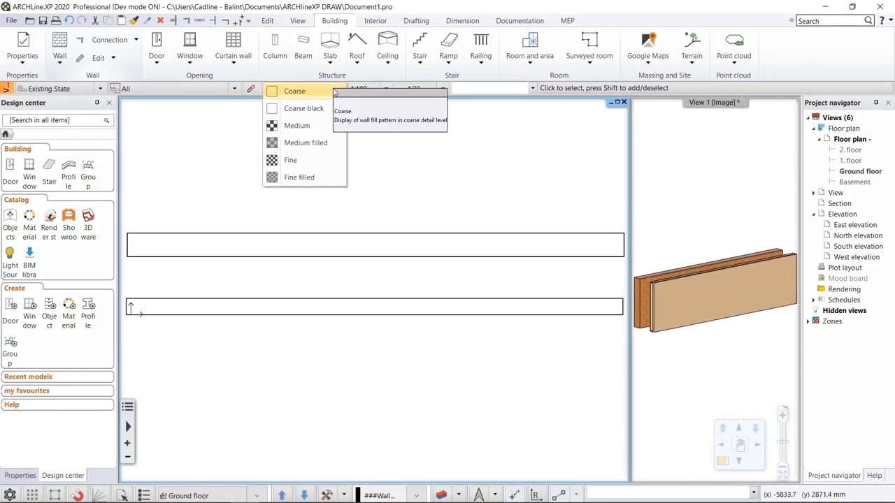
left_click(303, 108)
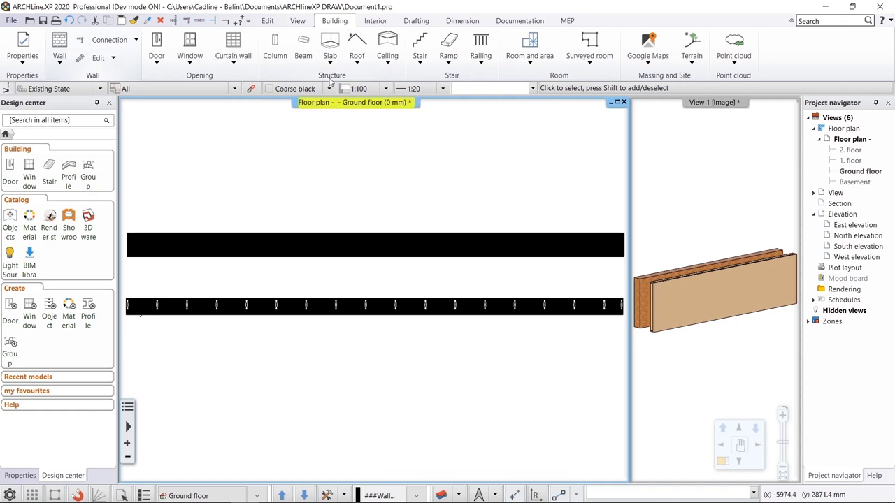